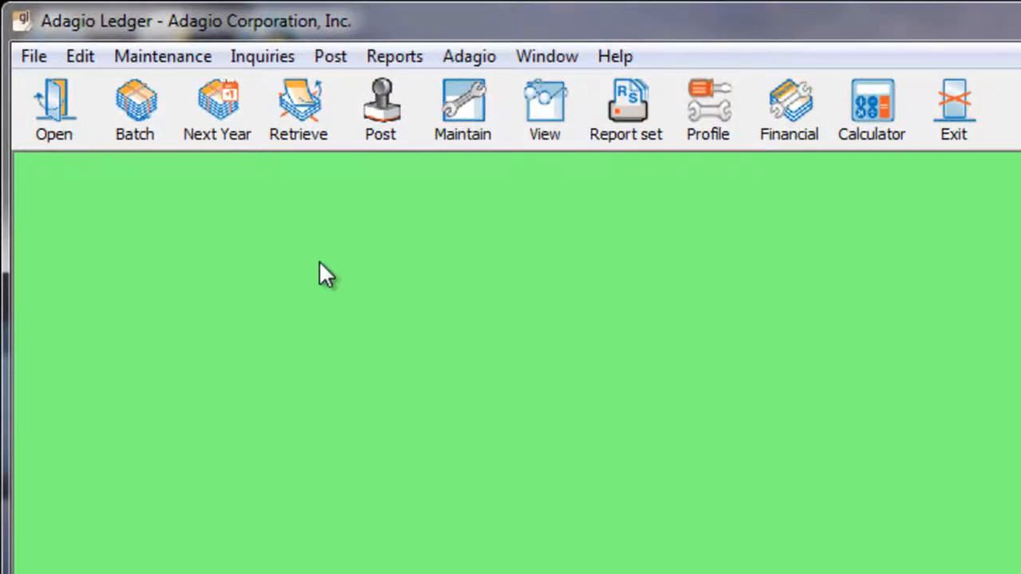
- Start the View Batch Status inquiry from the Inquiries menu to list current-year batches
left_click(163, 55)
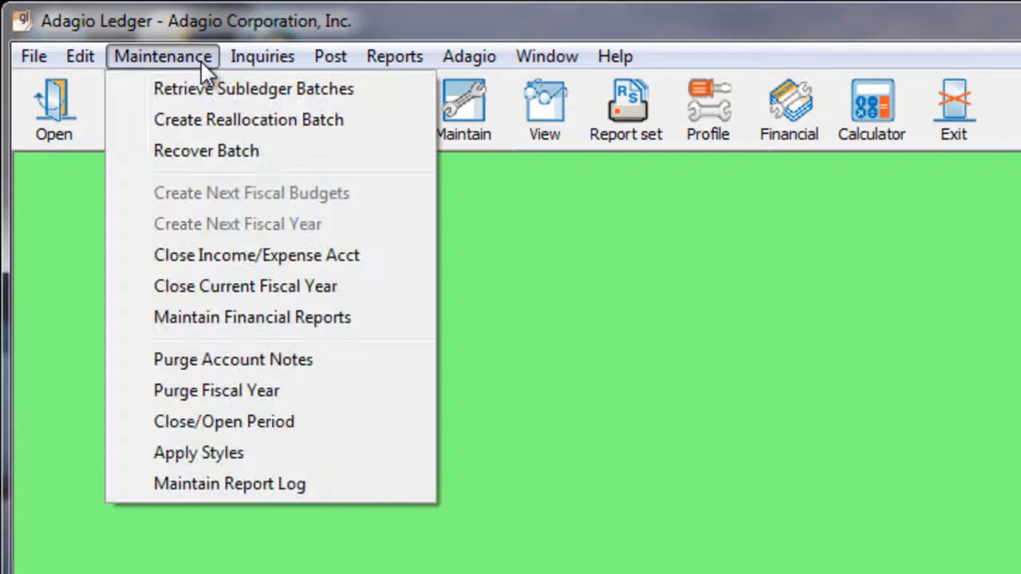
mouse_move(206, 150)
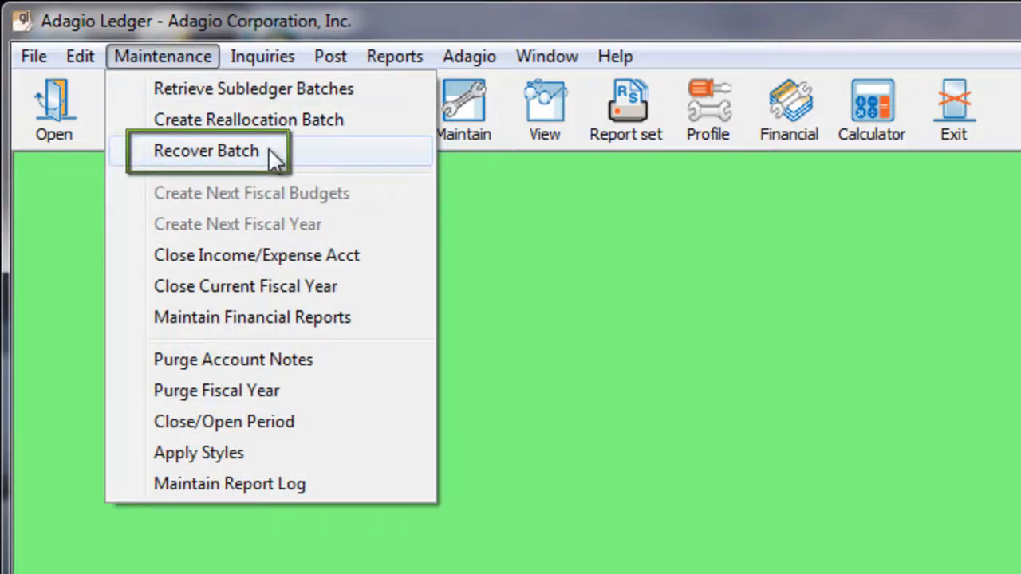
left_click(261, 56)
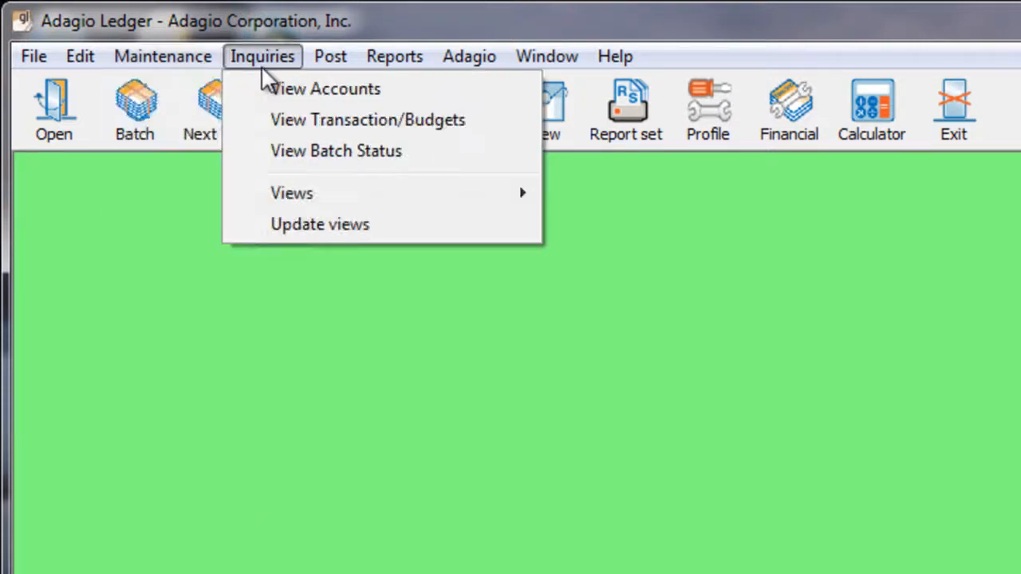
mouse_move(335, 150)
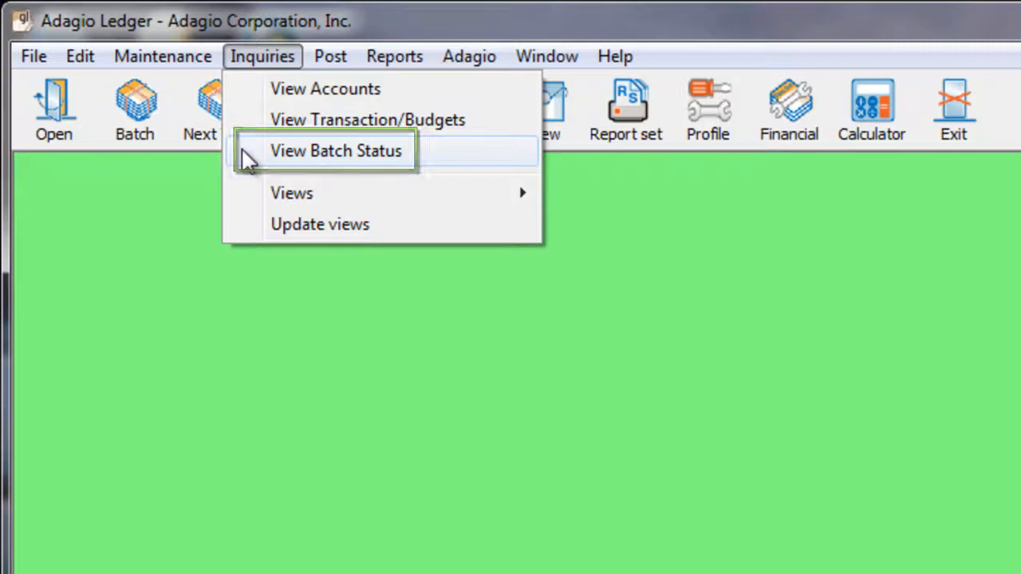
left_click(335, 150)
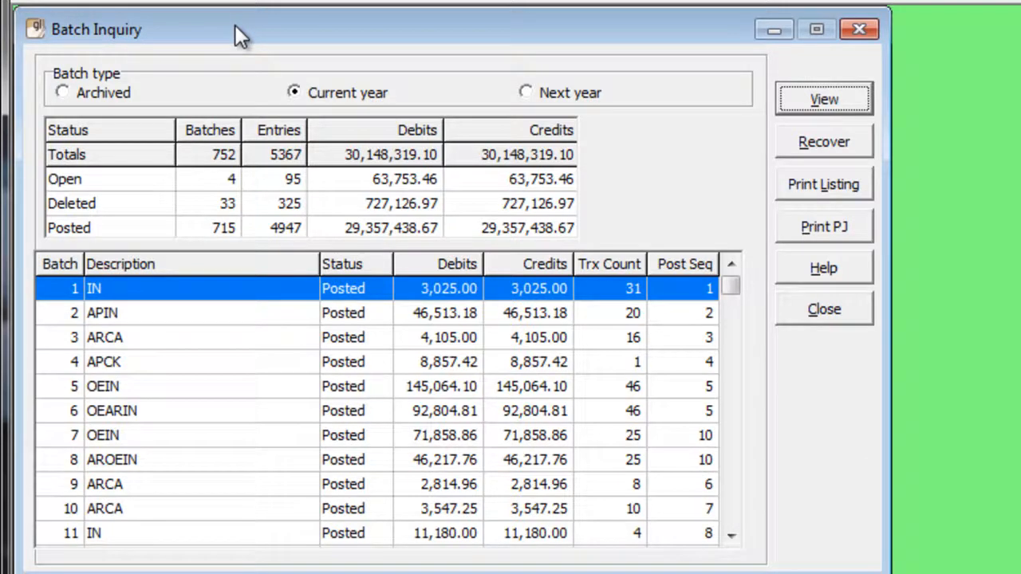
left_click(294, 92)
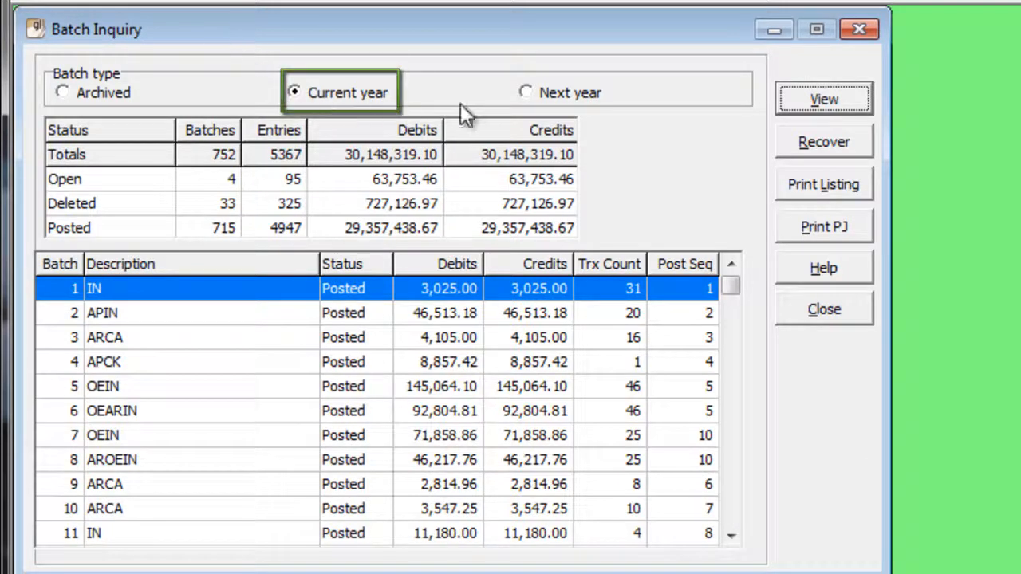
left_click(527, 92)
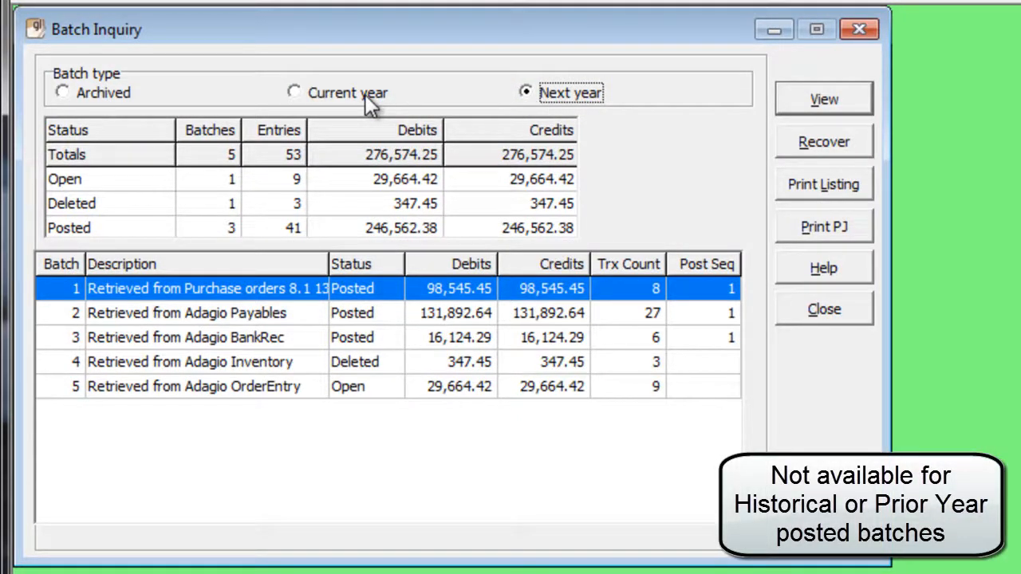
left_click(294, 91)
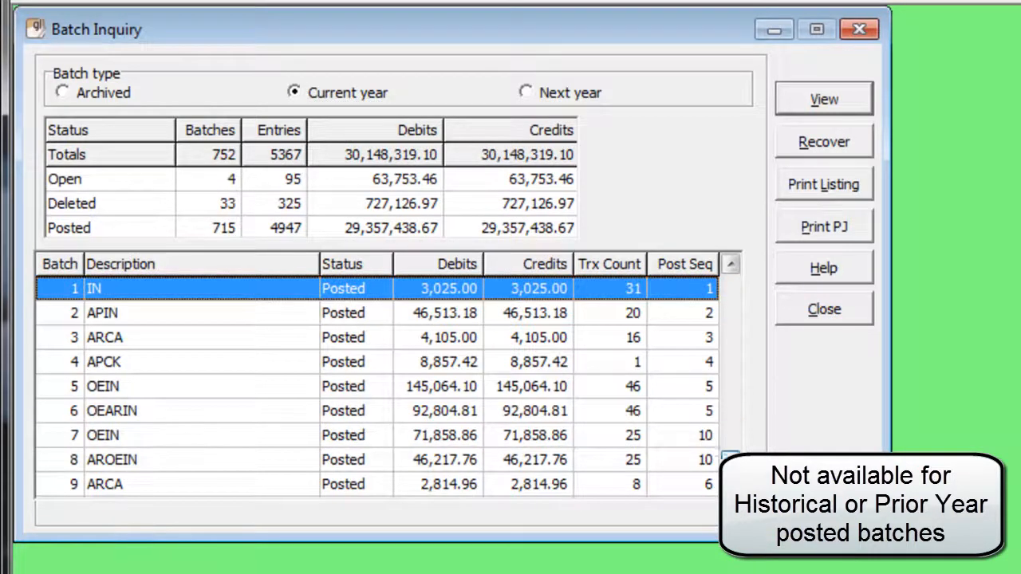
- Select batches 744 and 748 at the end of the list for recovery
scroll("down", 3)
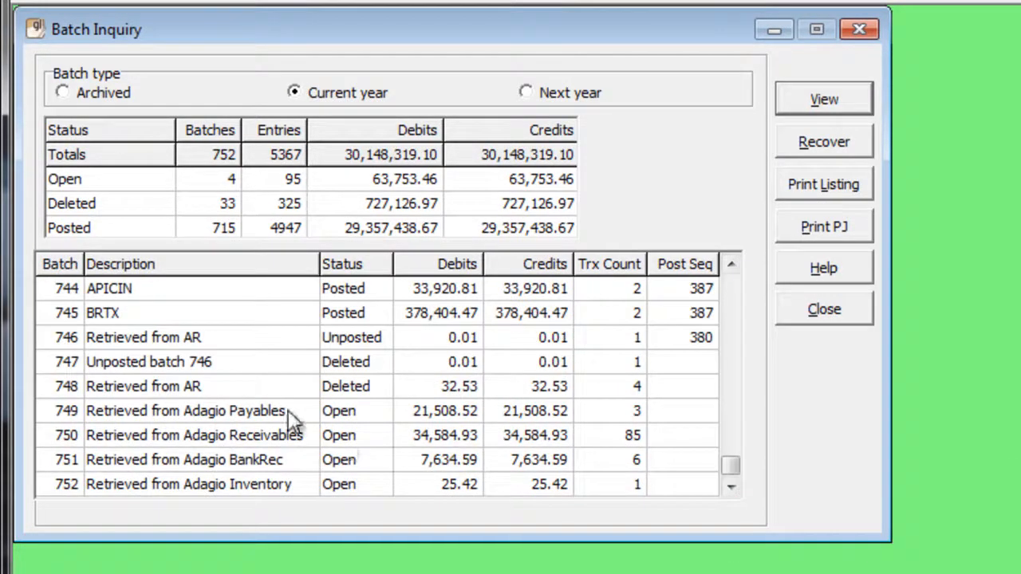
left_click(143, 386)
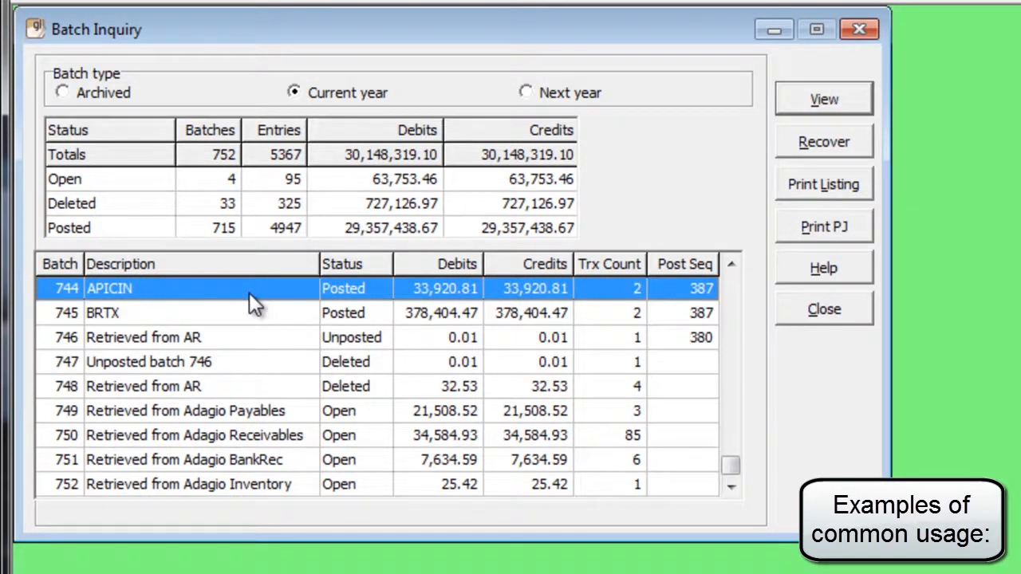
mouse_move(239, 392)
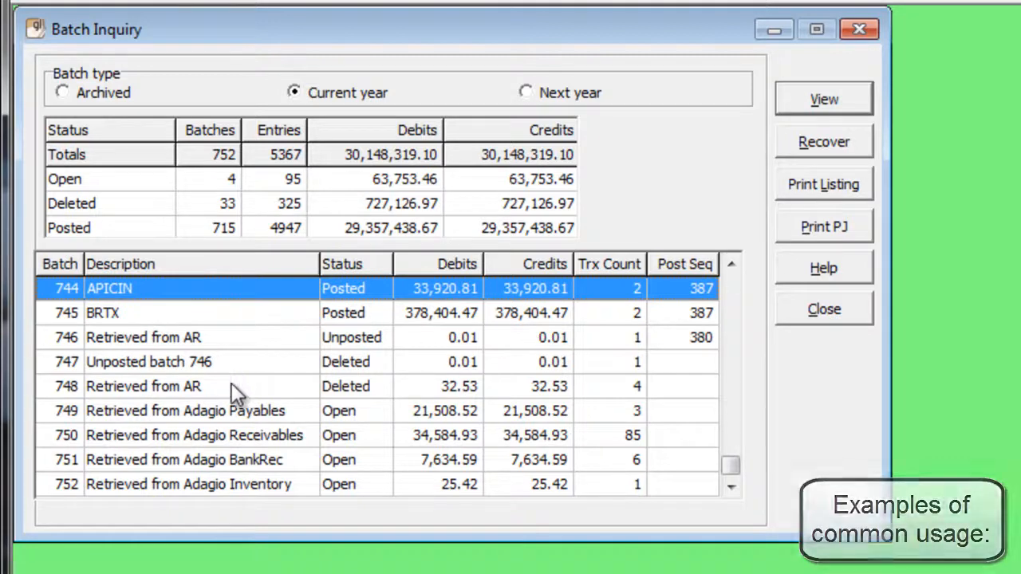
left_click(143, 386)
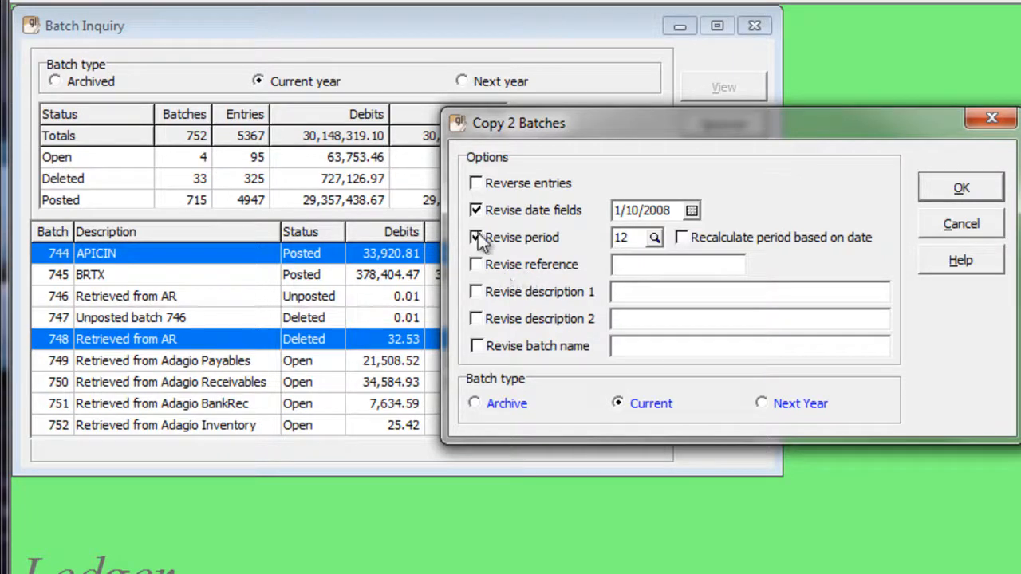
- Recover both batches with revised date fields and description 2 'Recovered batch', confirming the copy
left_click(476, 236)
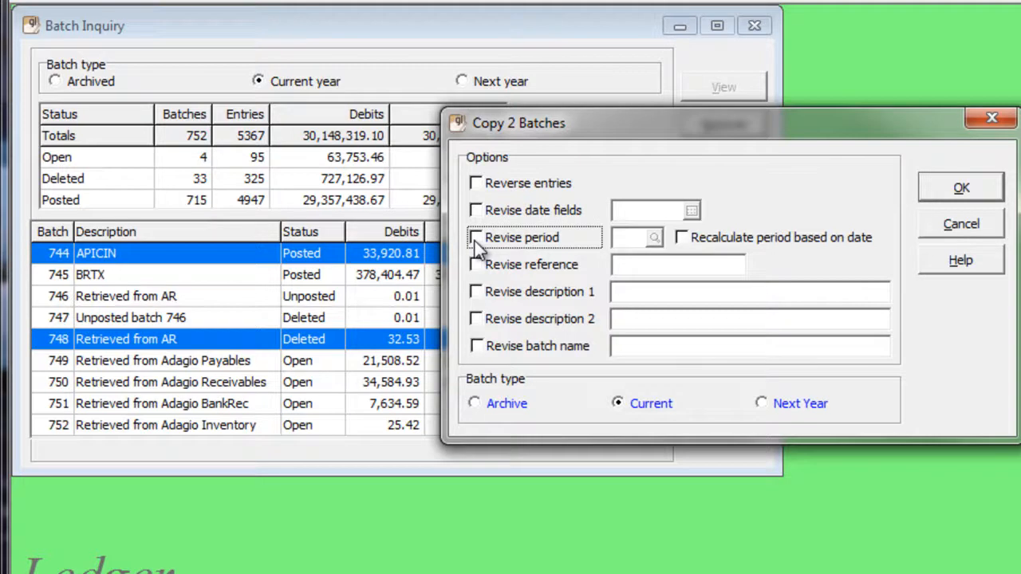
left_click(476, 210)
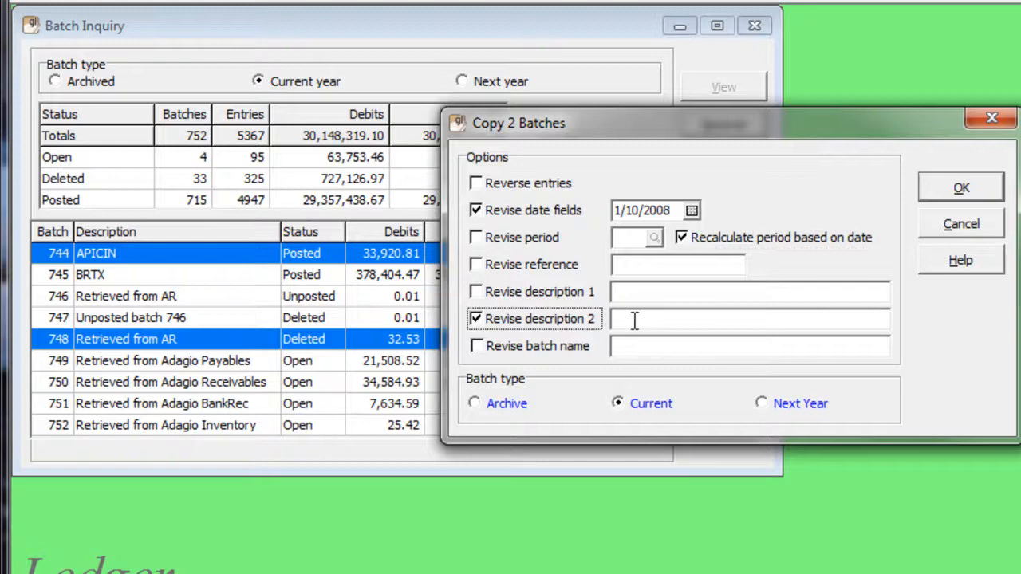
type("Recovered batch")
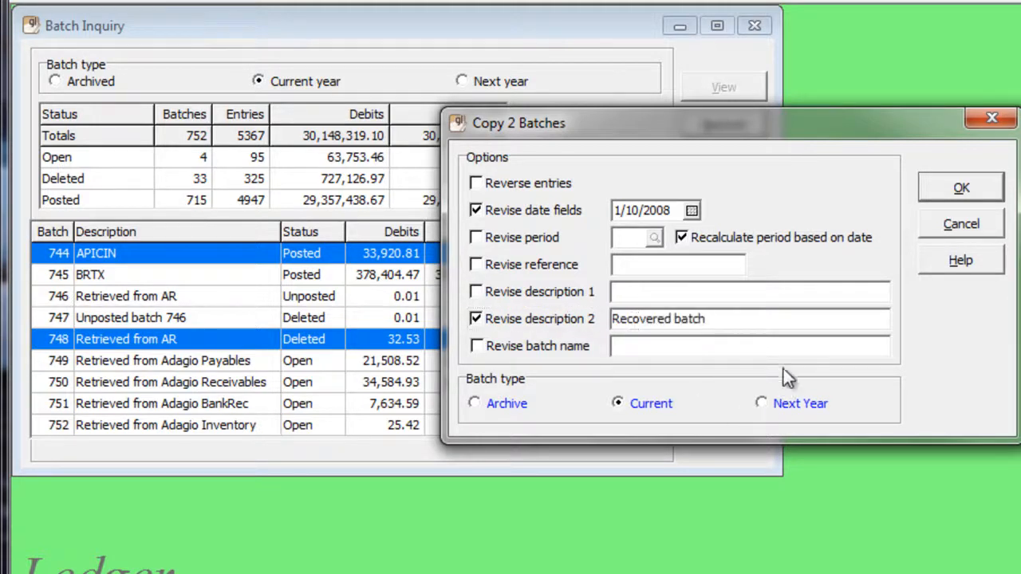
mouse_move(945, 195)
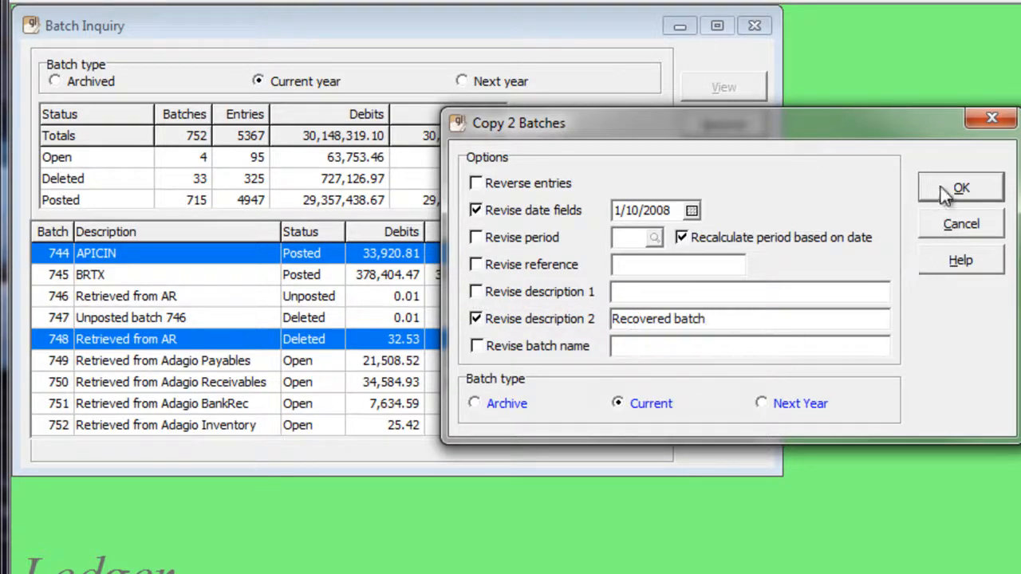
left_click(961, 188)
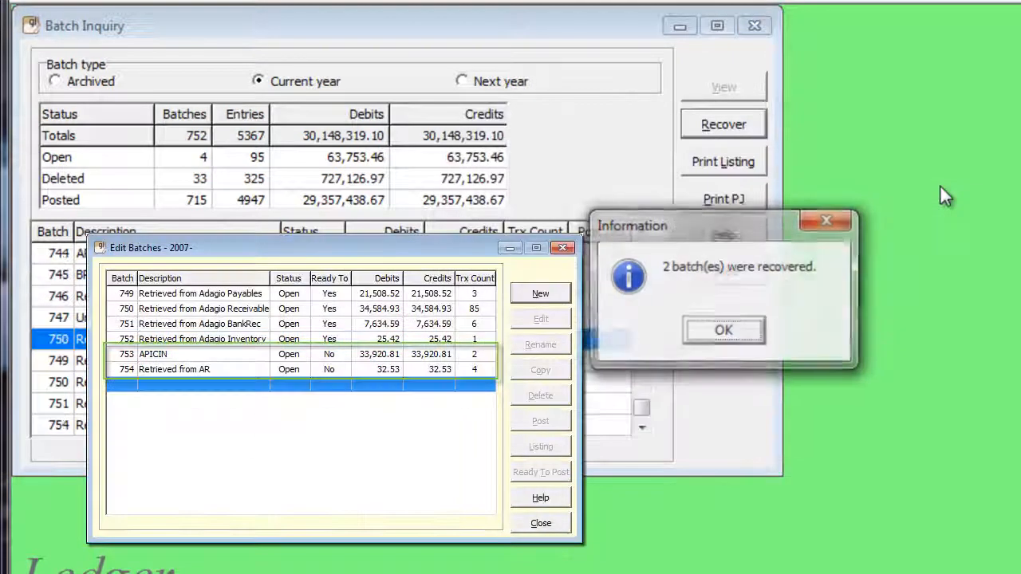